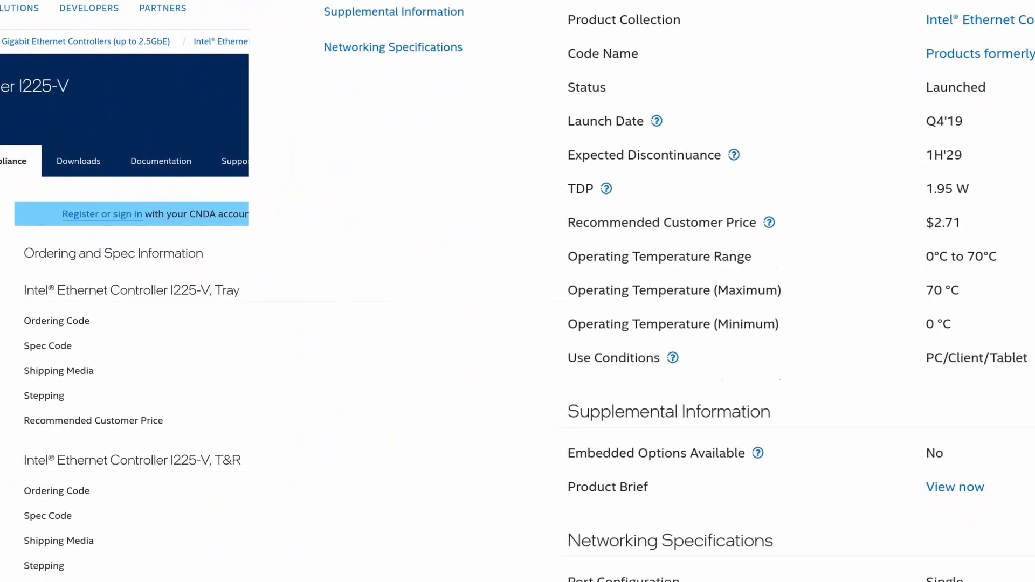
scroll(down, 3)
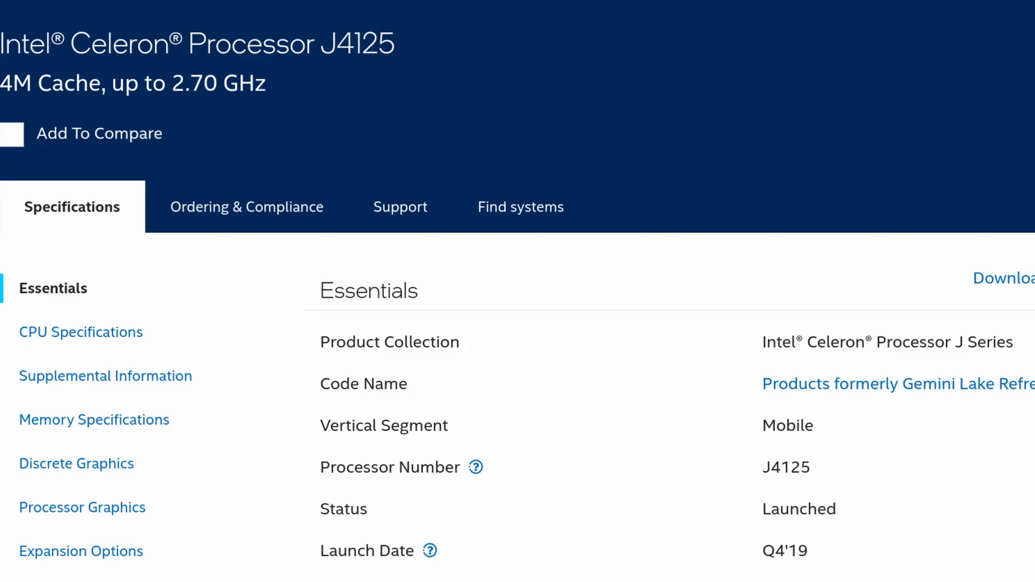
scroll(down, 3)
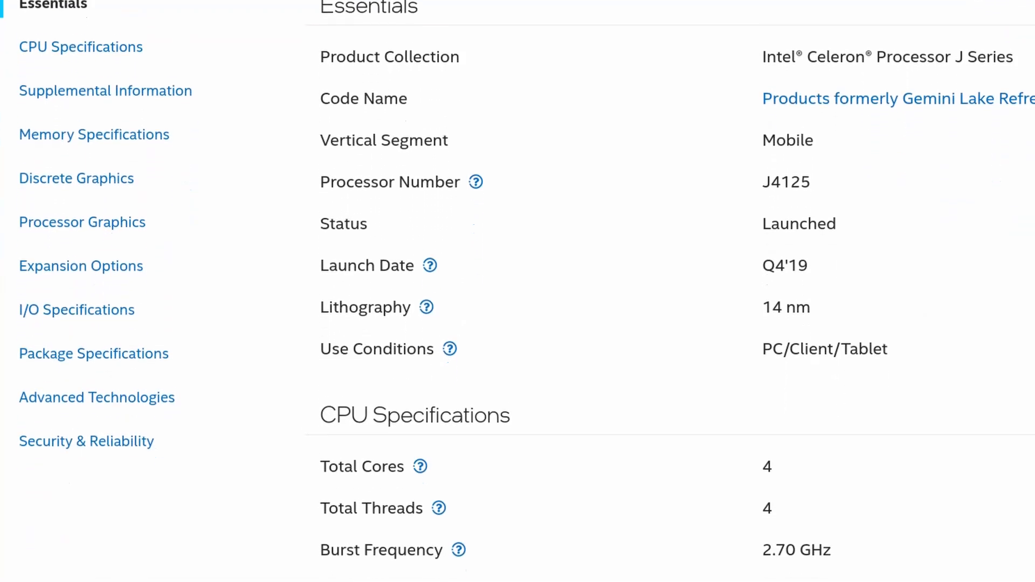
scroll(down, 3)
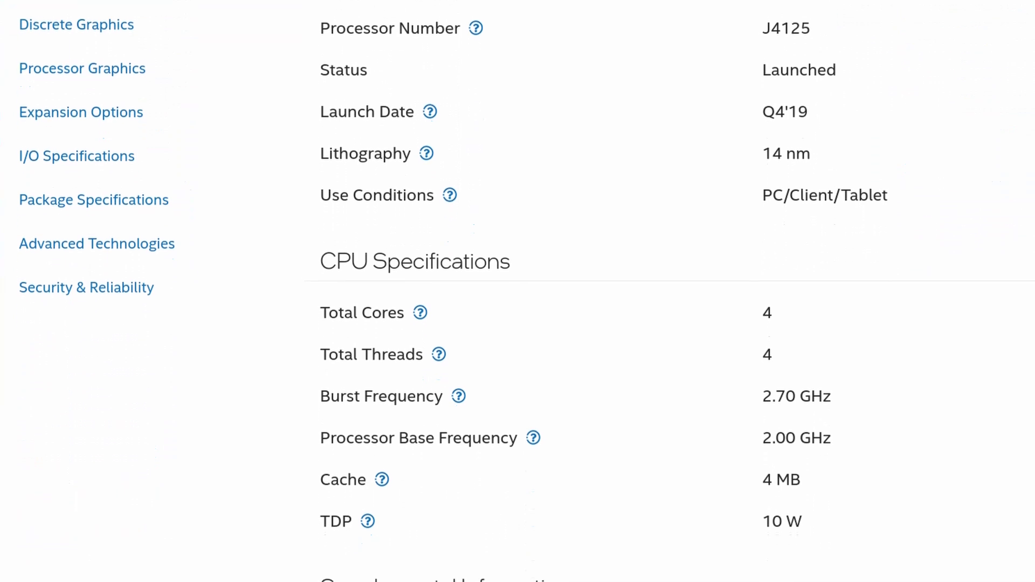
scroll(down, 3)
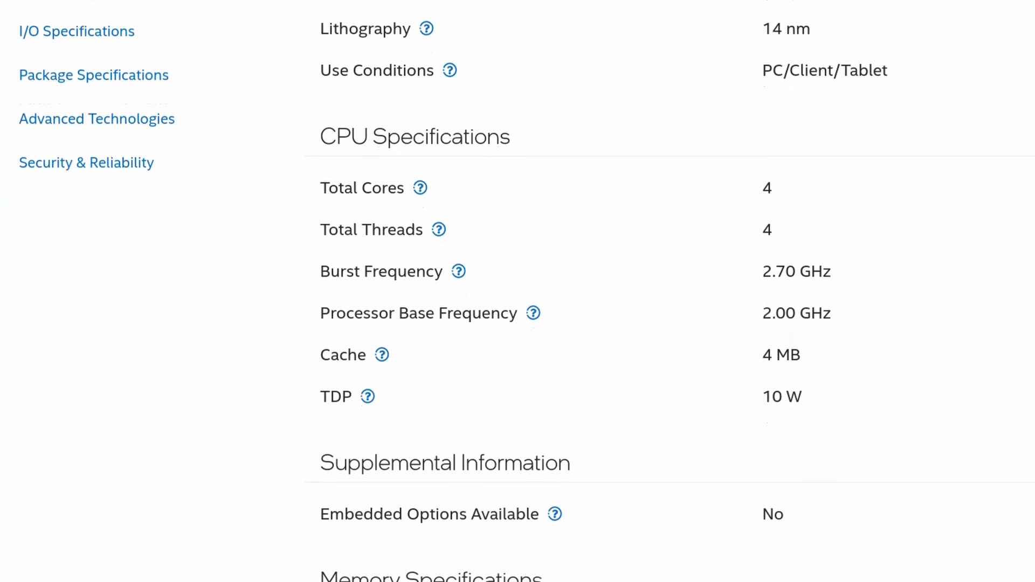
scroll(down, 3)
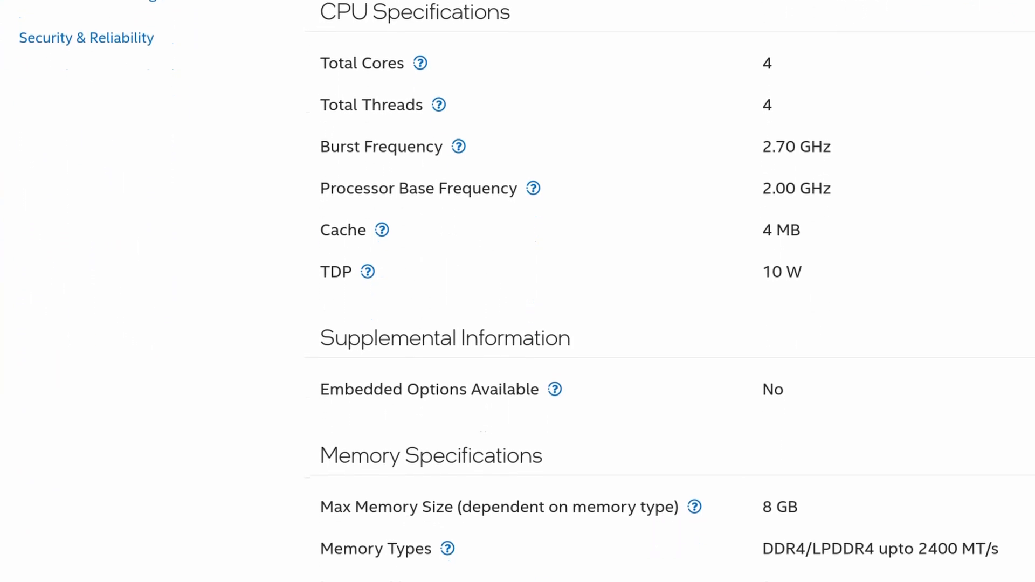
scroll(down, 3)
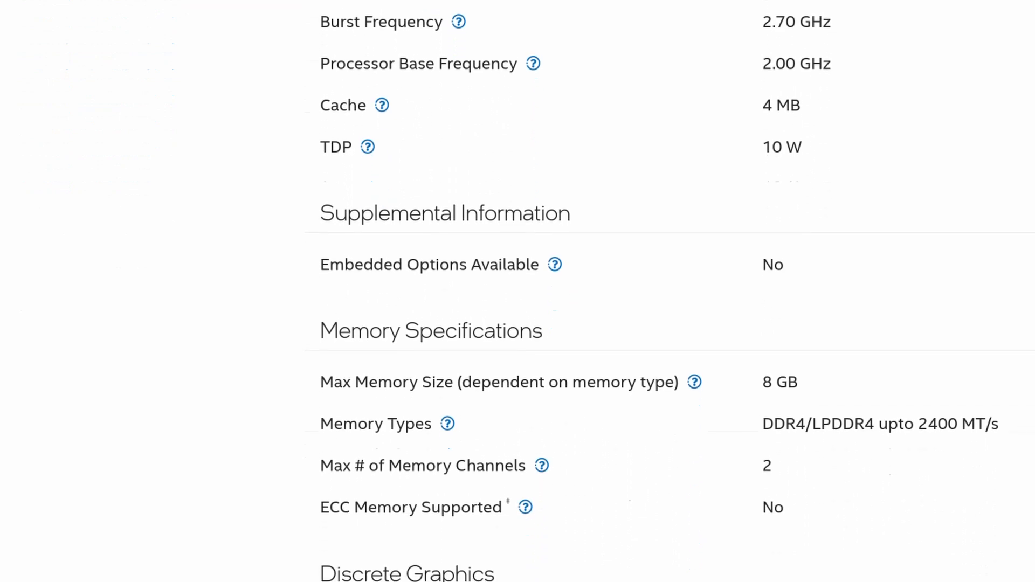
scroll(down, 3)
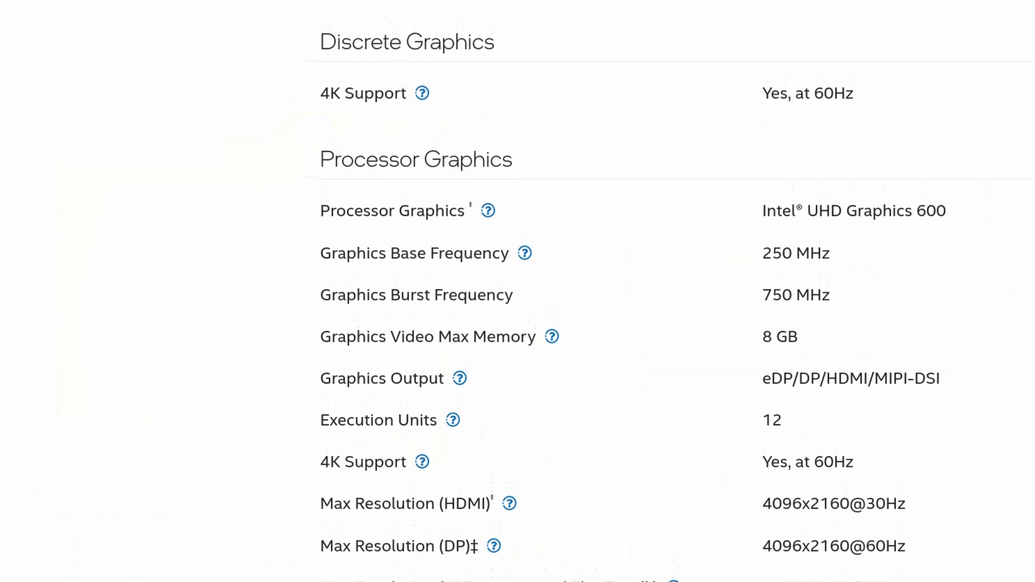
scroll(down, 3)
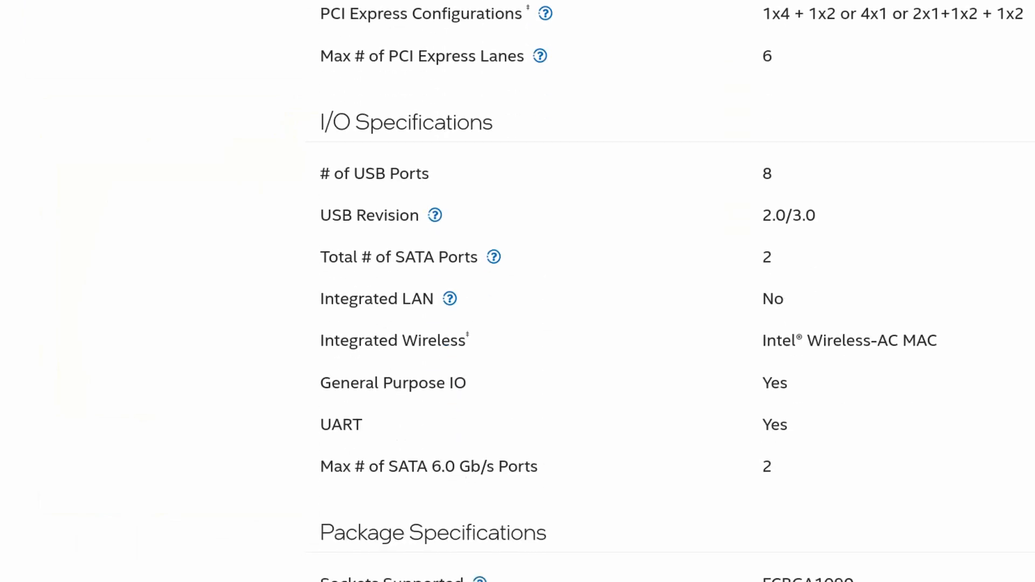
scroll(down, 3)
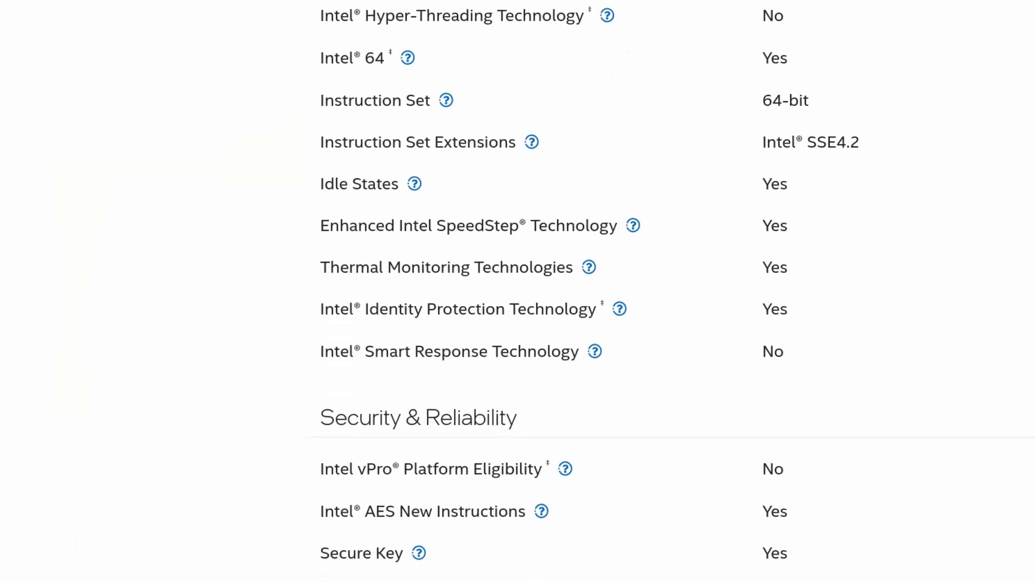
scroll(down, 3)
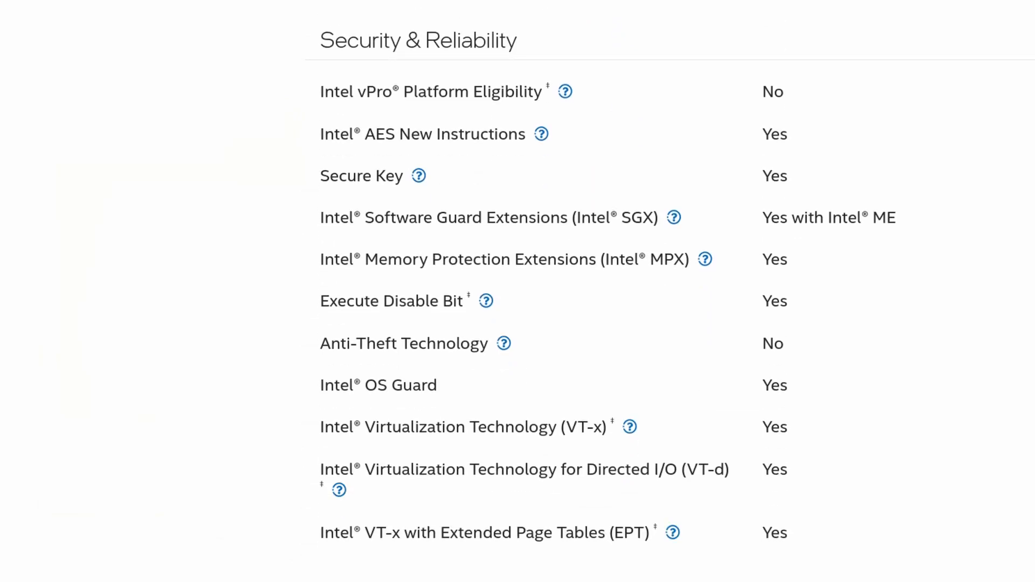